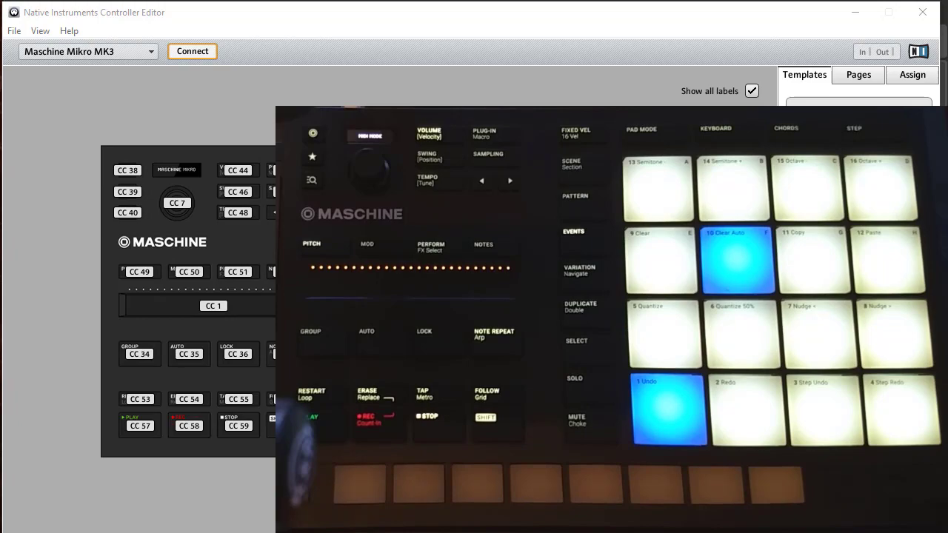
mouse_move(231, 38)
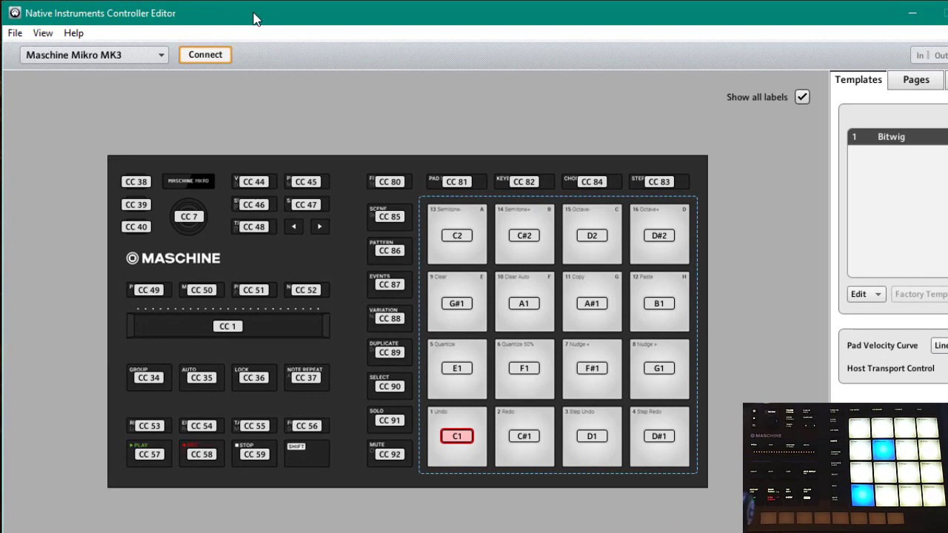
mouse_move(122, 15)
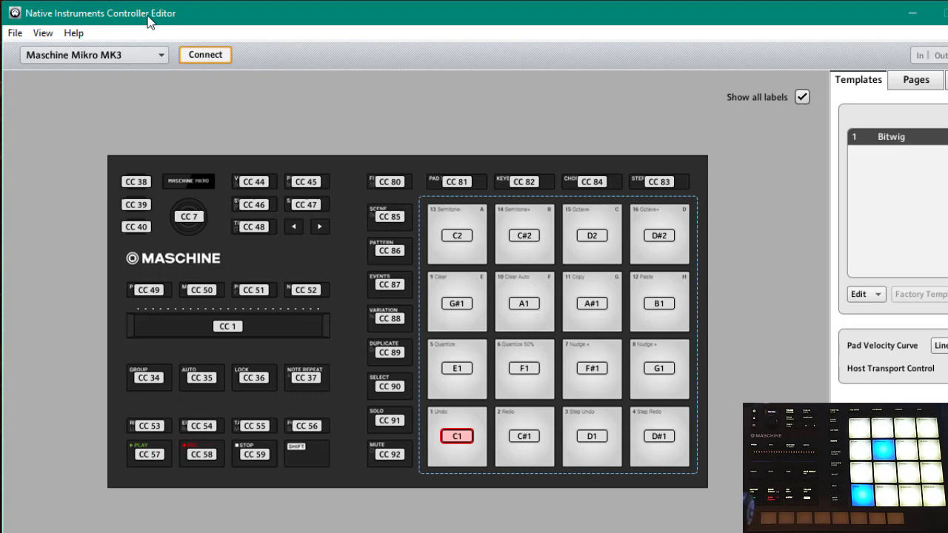
Start opening a configuration file from the File menu, then cancel it
click(15, 33)
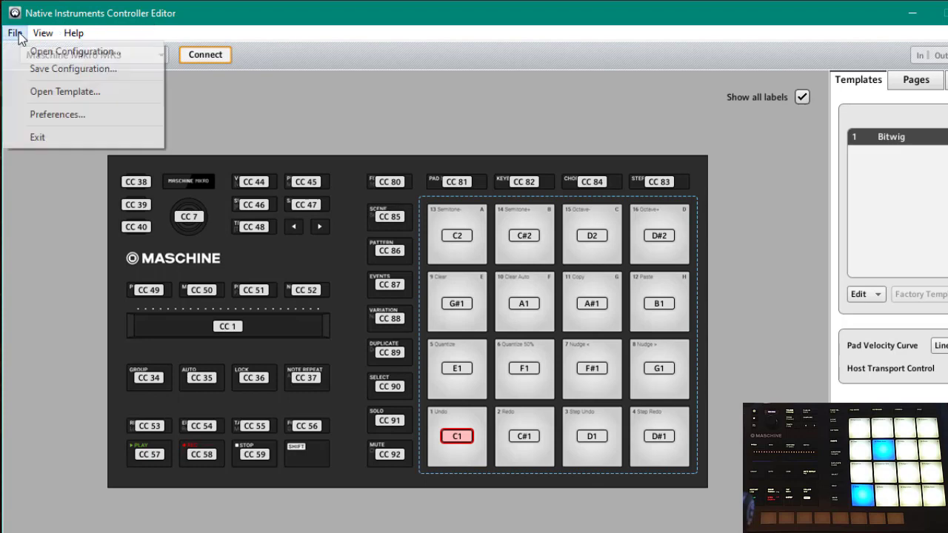
mouse_move(65, 92)
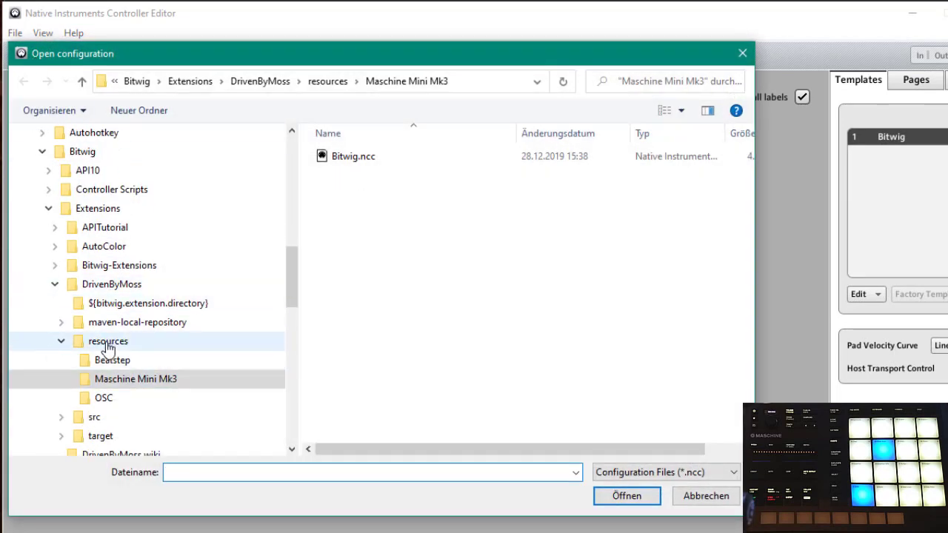
click(136, 379)
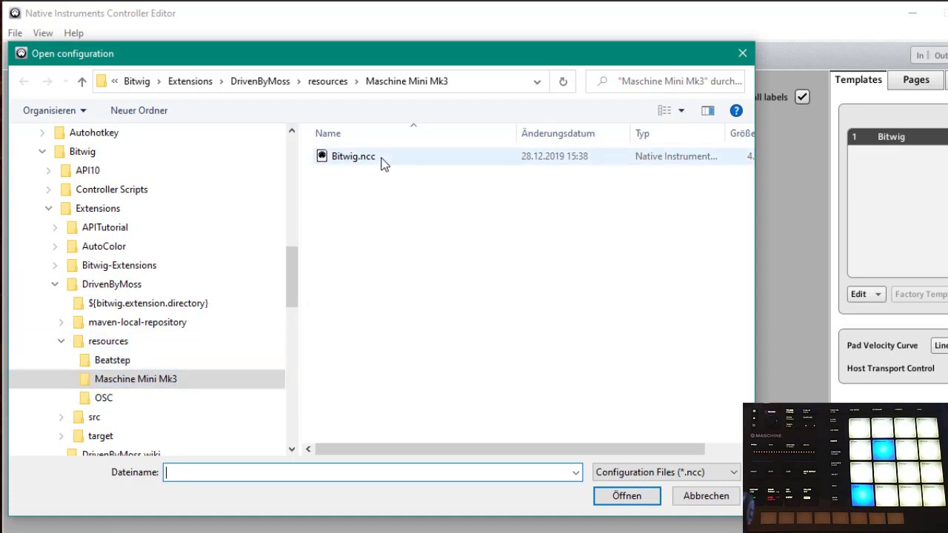
mouse_move(363, 157)
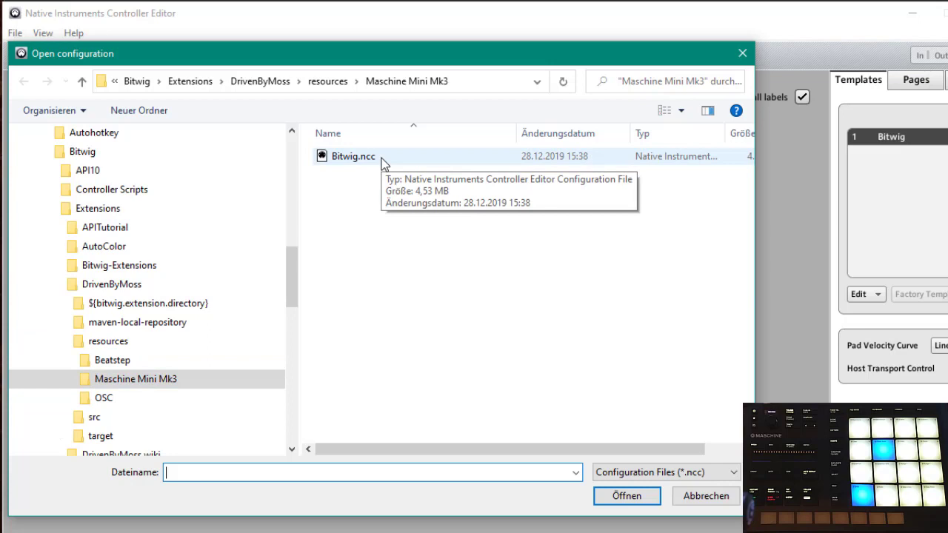
mouse_move(401, 164)
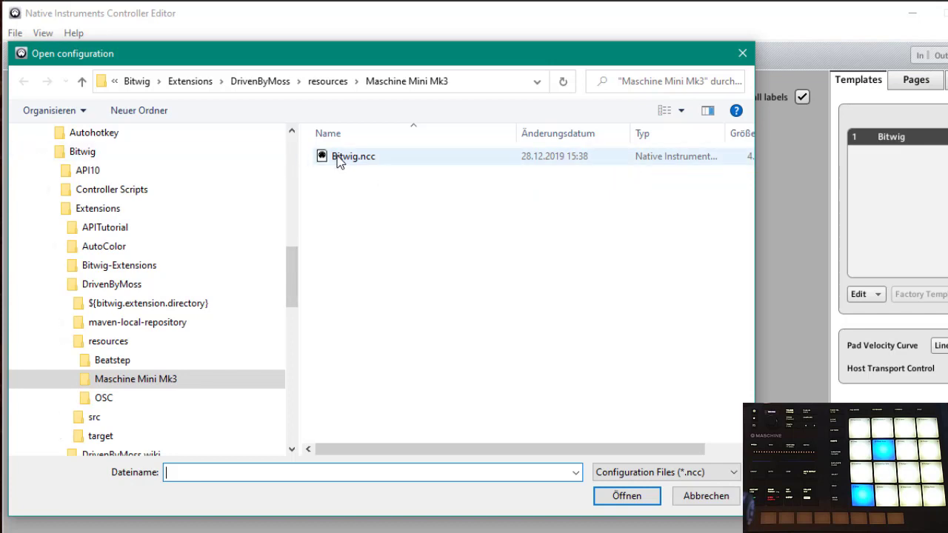
mouse_move(361, 164)
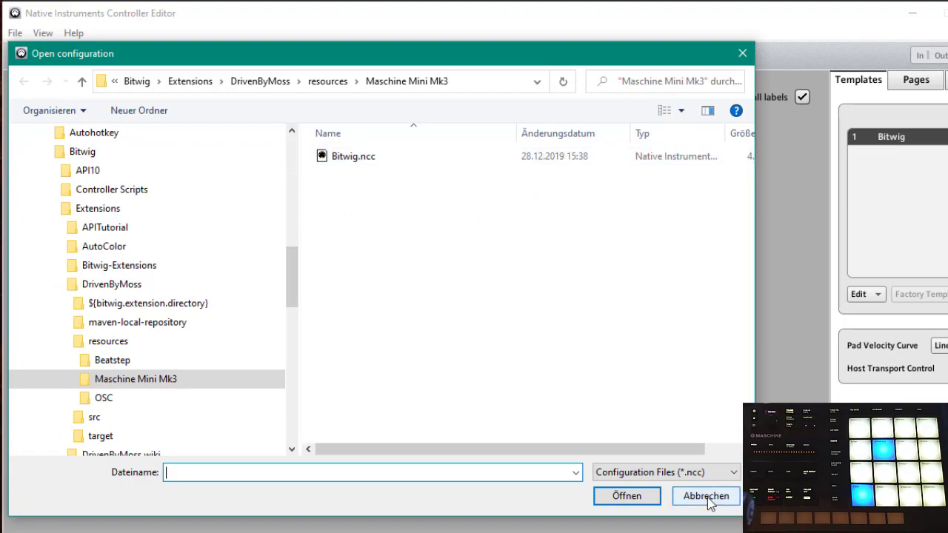
click(705, 495)
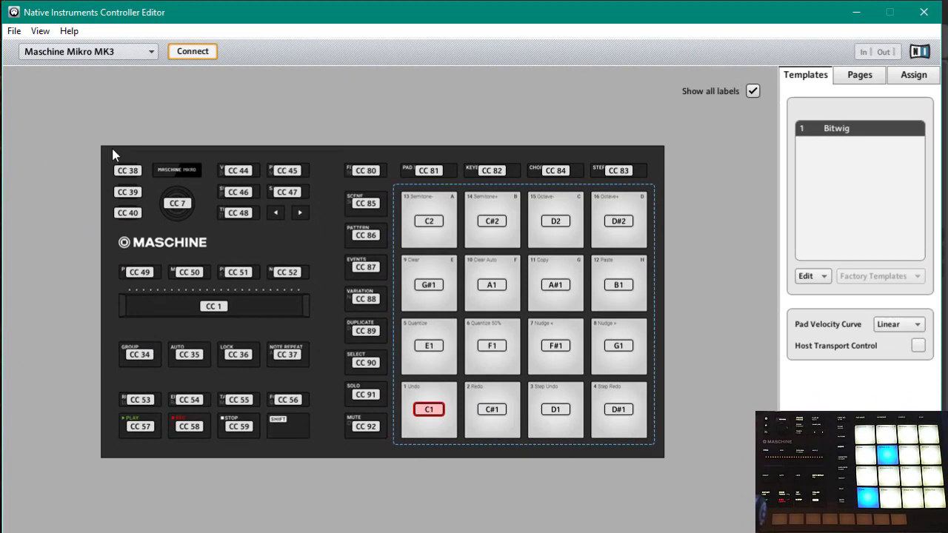
Show the main encoder's assignment: CC 7 relative on turn, CC 9 gate on touch
click(178, 203)
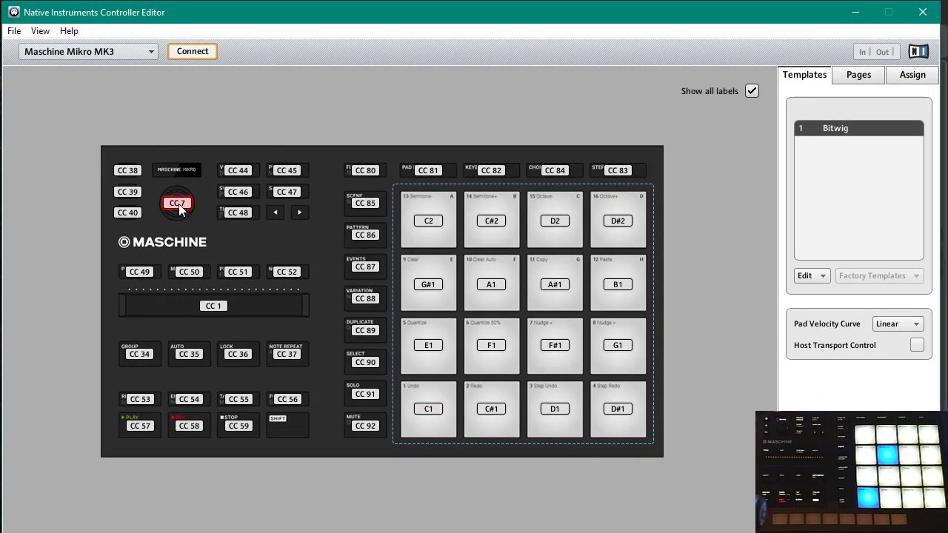
click(912, 74)
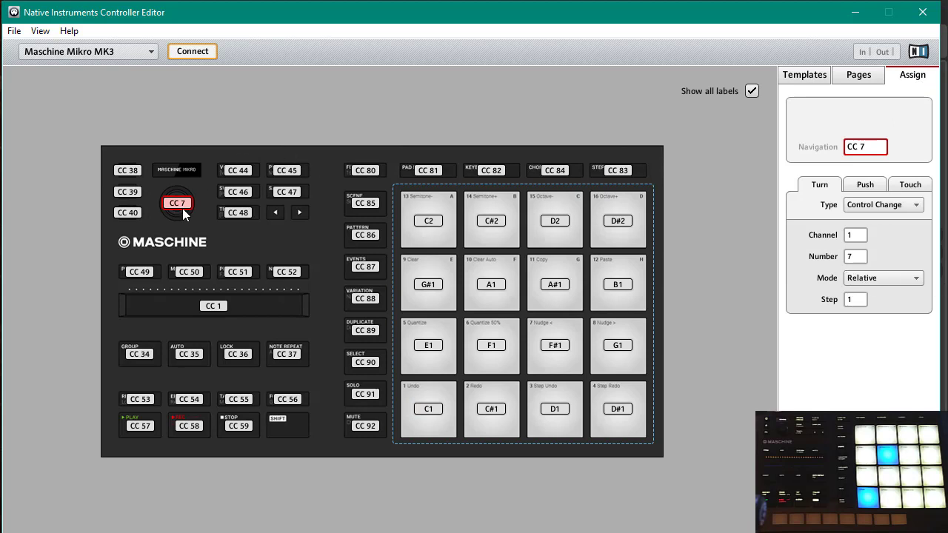
click(865, 183)
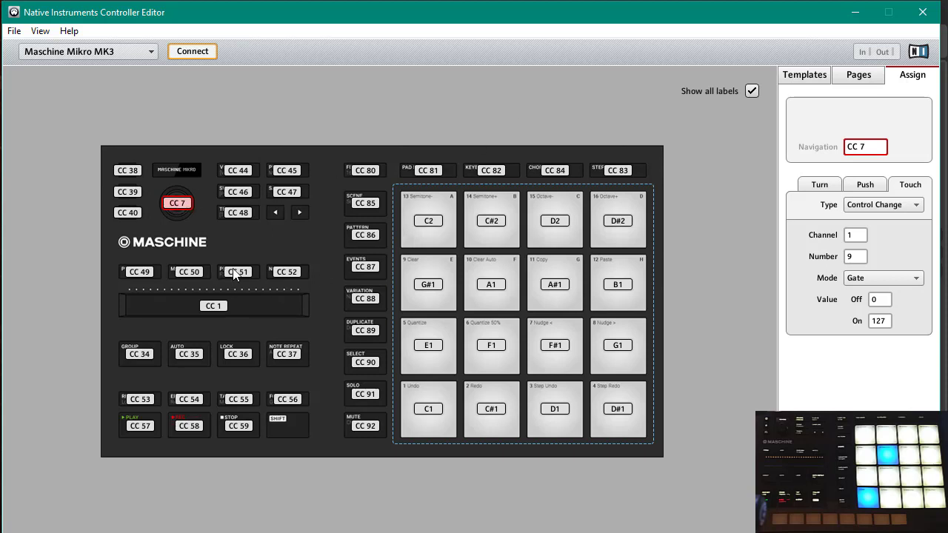
click(237, 272)
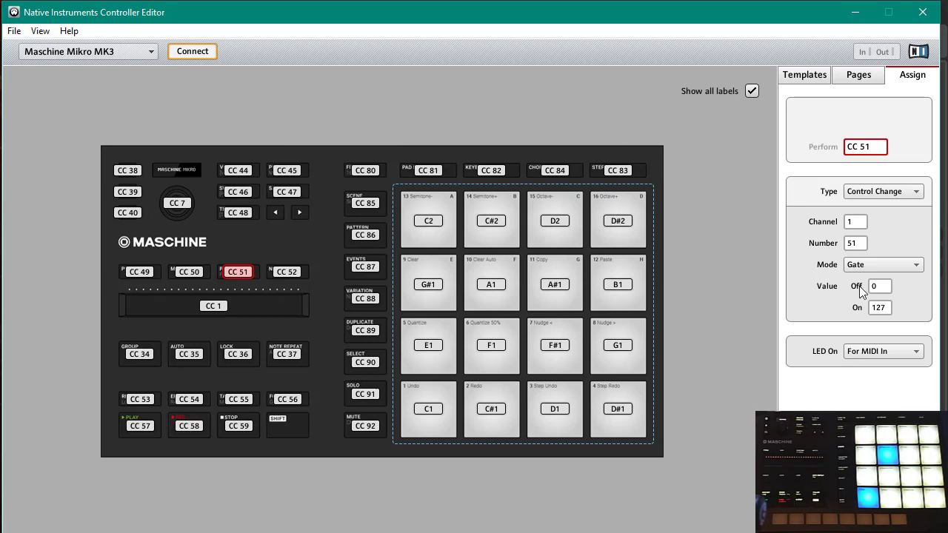
mouse_move(497, 296)
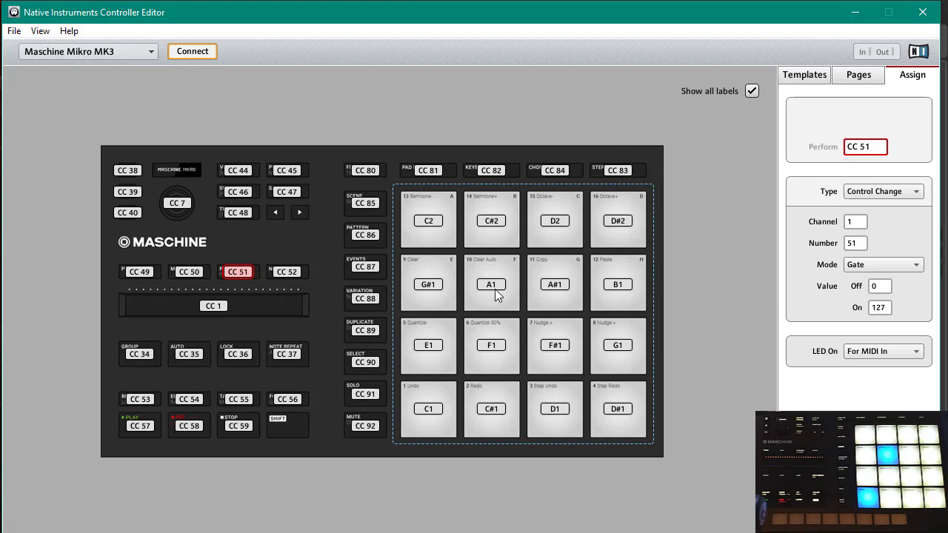
mouse_move(502, 284)
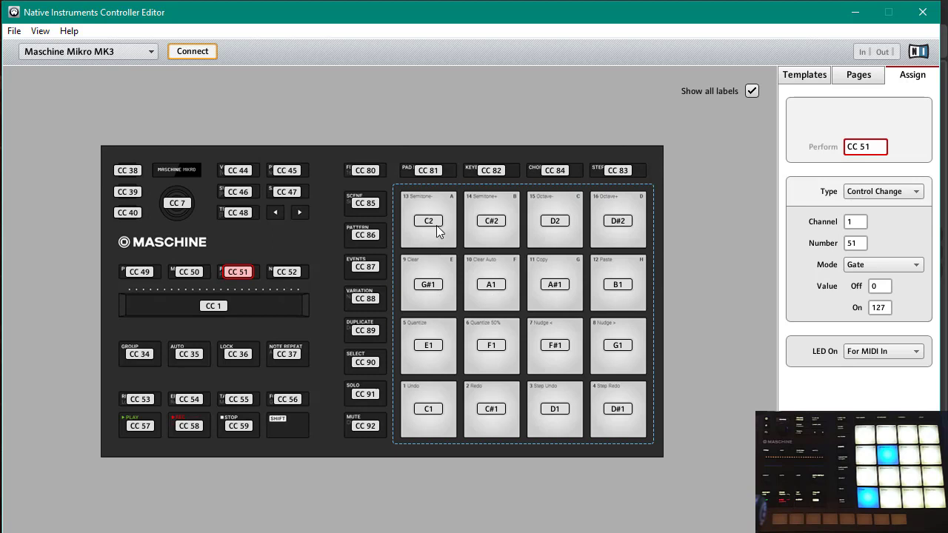
click(428, 219)
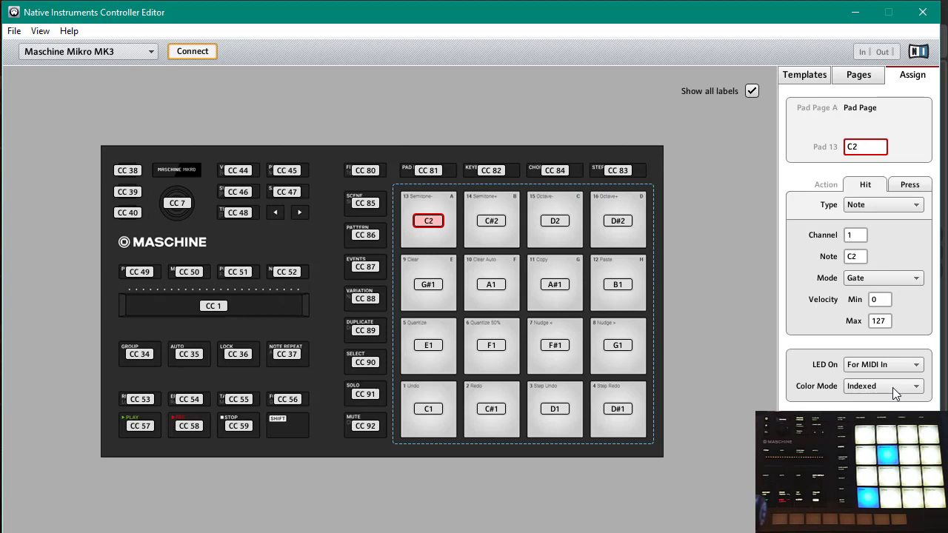
mouse_move(916, 15)
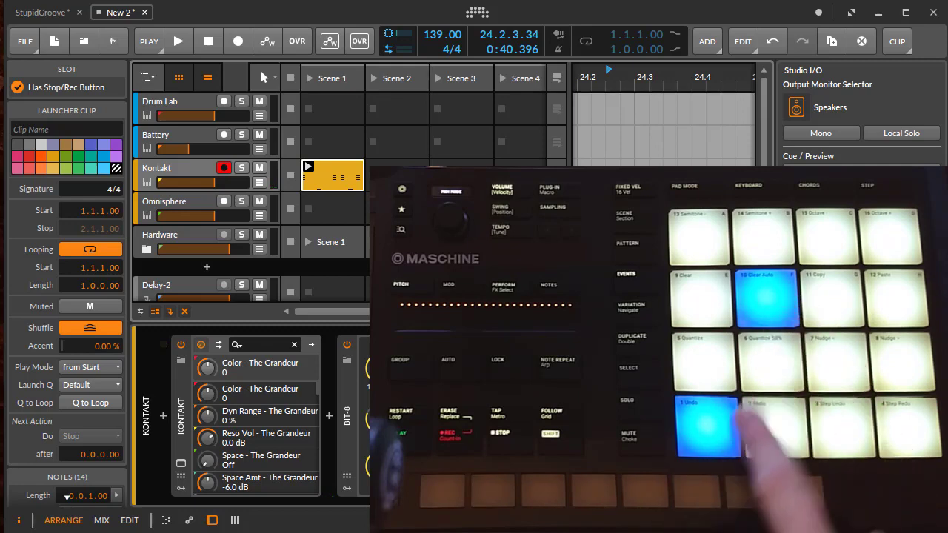
Select the Battery track to show its Komplete Kontrol instrument parameters
click(155, 135)
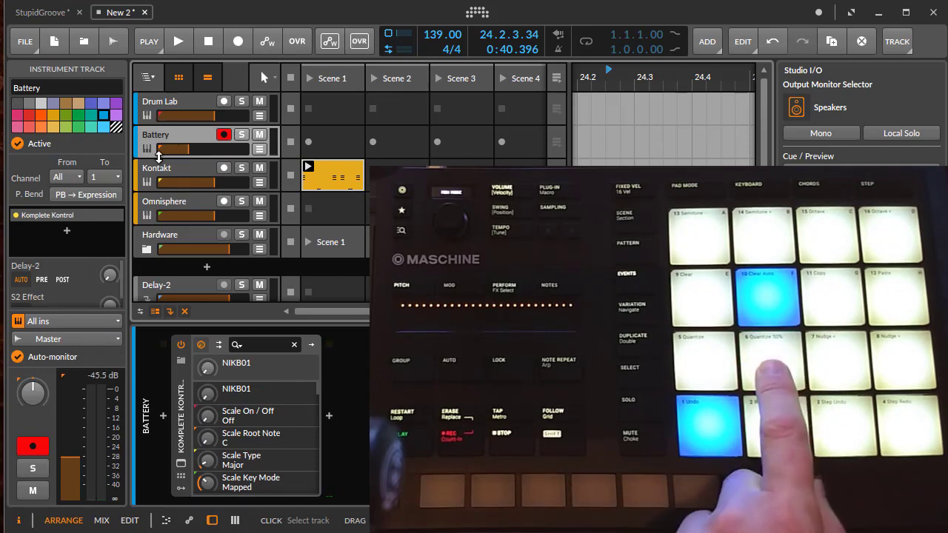
Show Battery's Drum Machine, check the Tom2 chain, then select the Kick chain with Sampler and Compressor
click(157, 169)
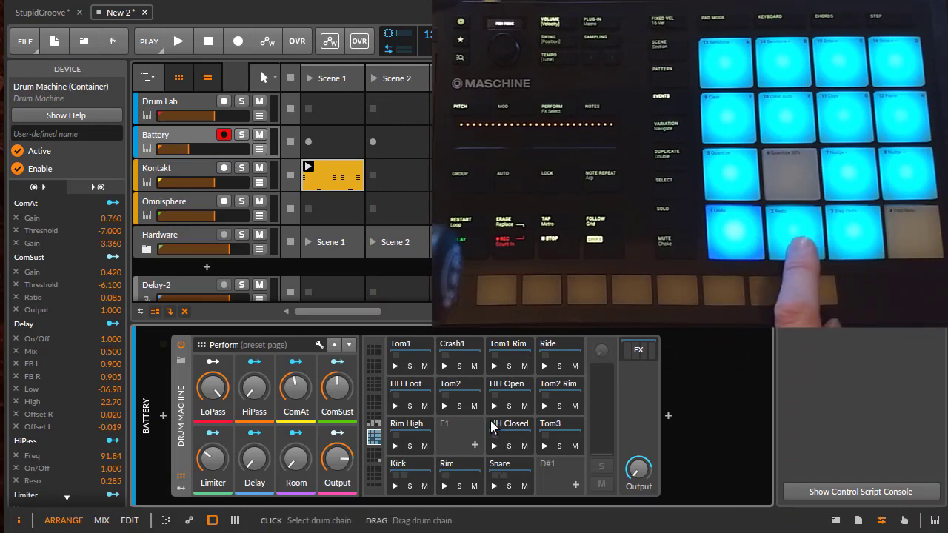
click(459, 384)
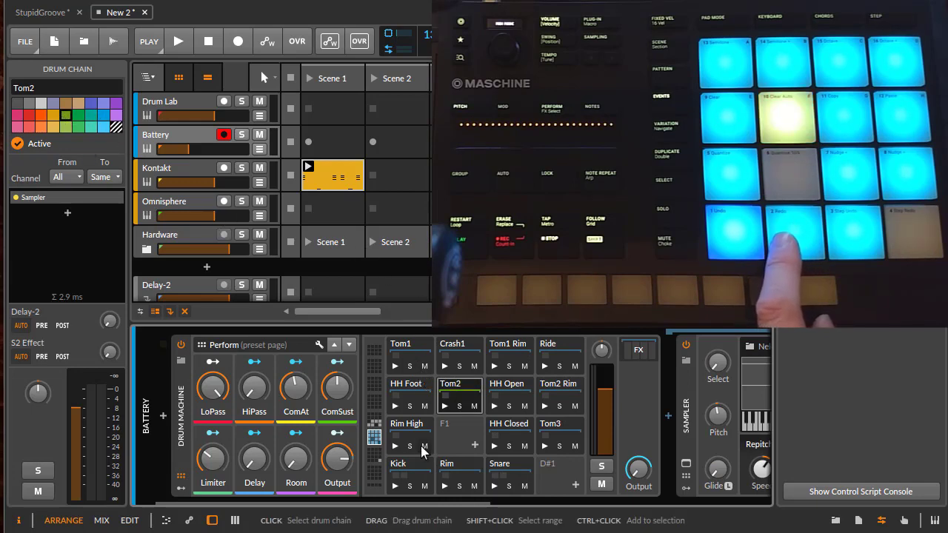
click(397, 466)
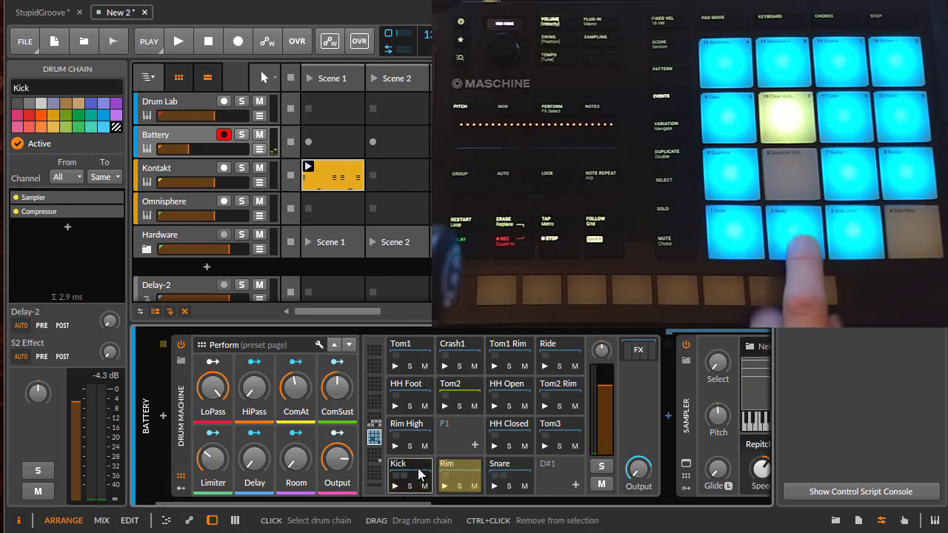
click(844, 174)
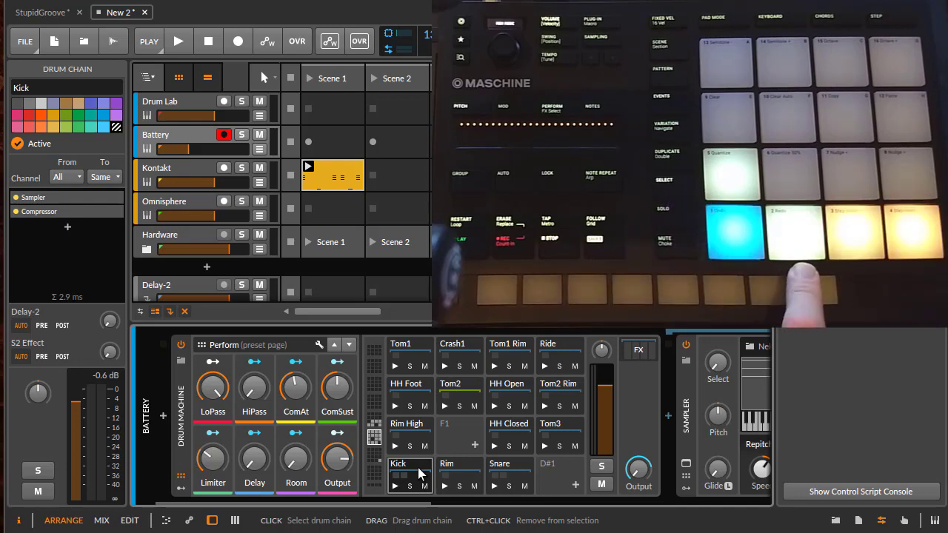
Select the Kontakt track, showing its instrument parameters and Bit-8 effect
click(163, 201)
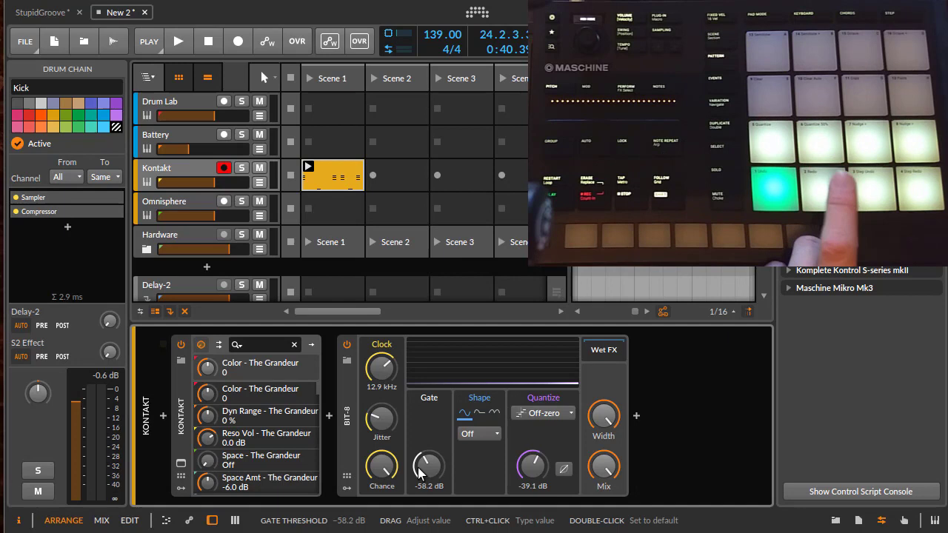
Duplicate the Kontakt clip into Scene 2 and launch Scene 1
click(178, 41)
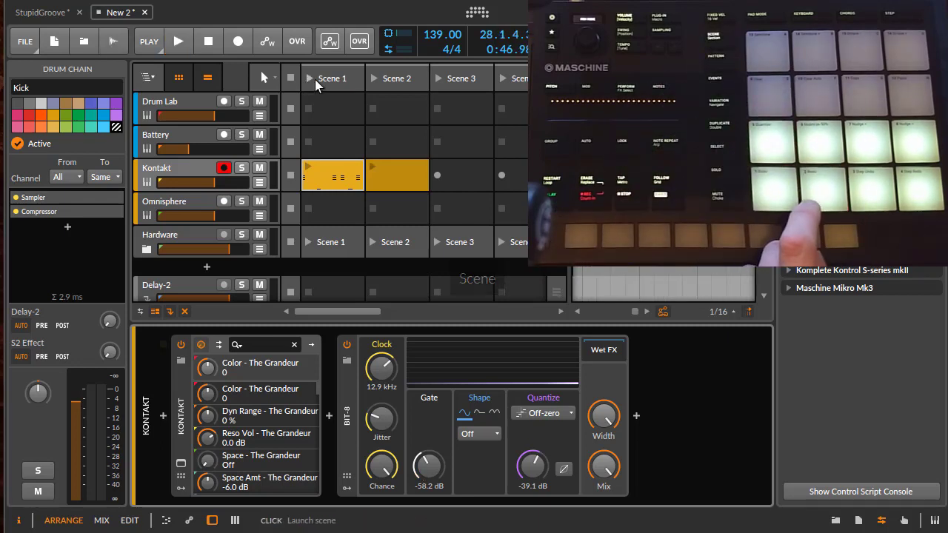
click(332, 77)
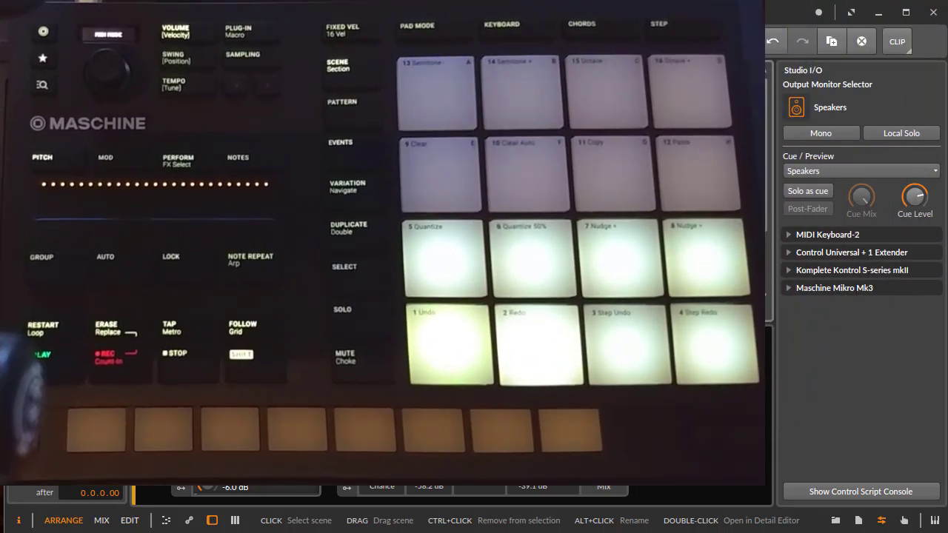
click(527, 175)
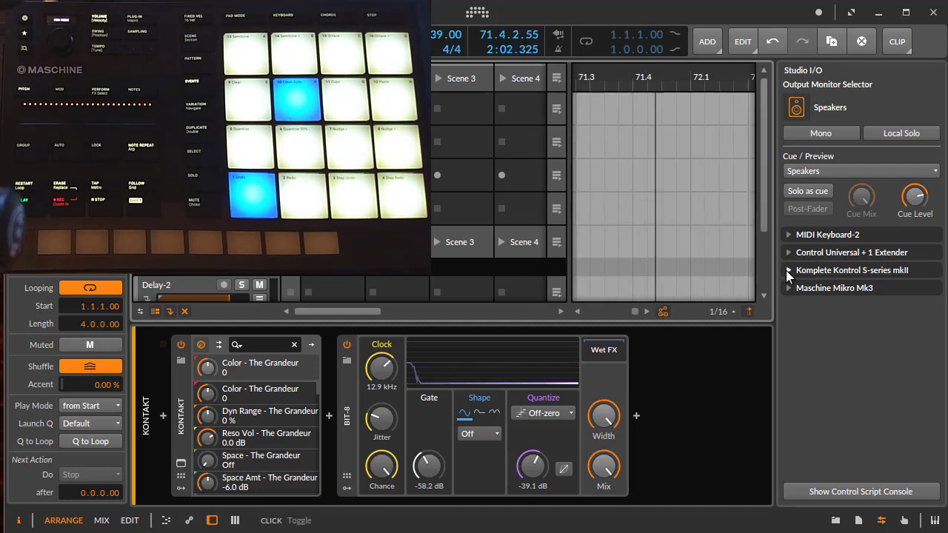
Expand Maschine Mikro Mk3 settings, set octave 4, and list the Note Repeat modes
click(788, 287)
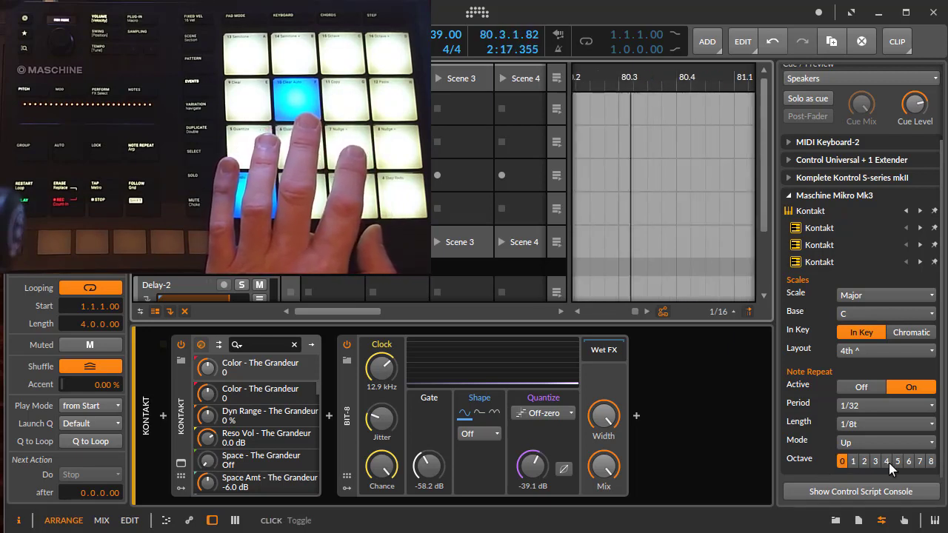
click(886, 462)
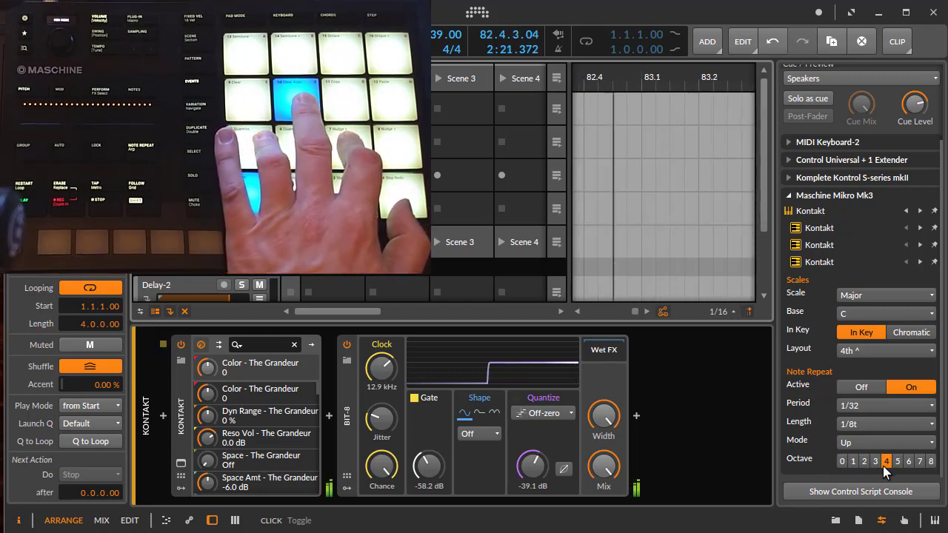
click(886, 441)
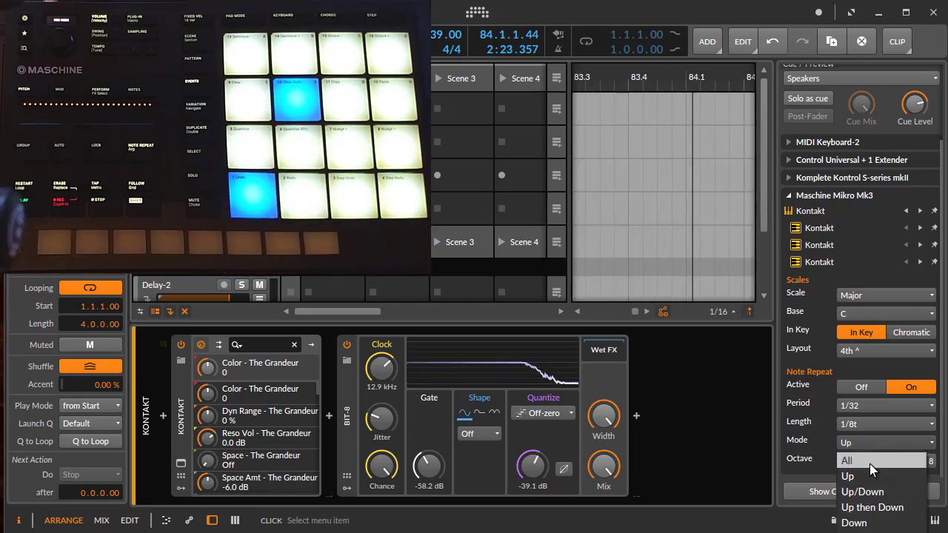
click(862, 492)
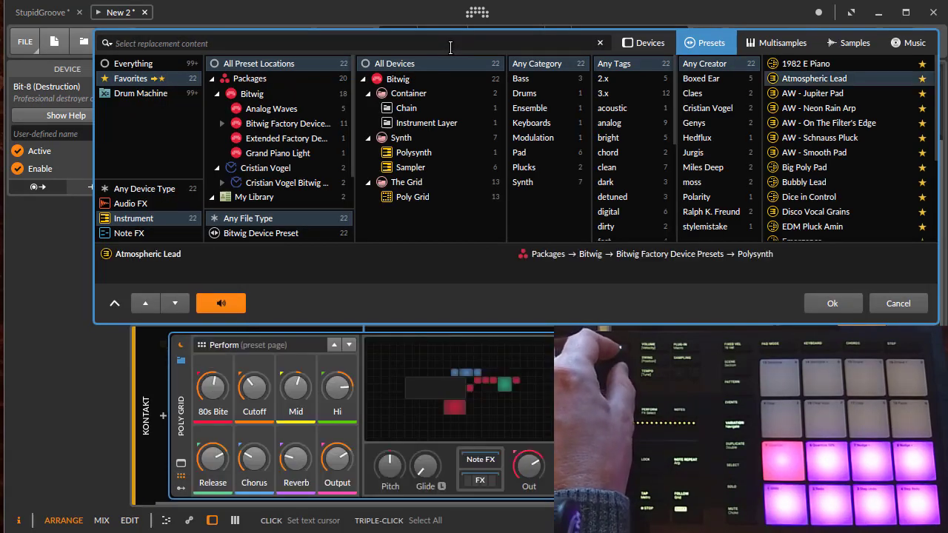
Preview the Big Poly Pad preset as a replacement instrument for the Kontakt track
click(803, 166)
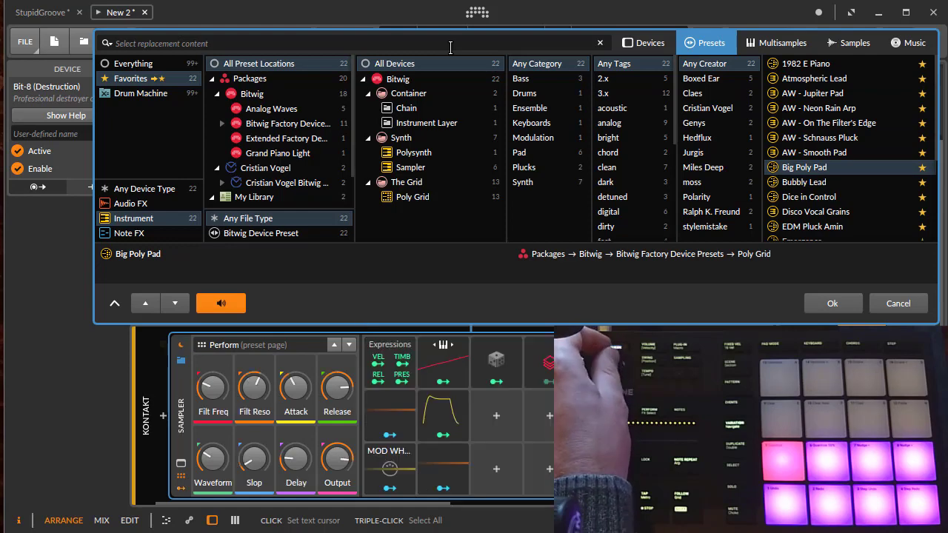